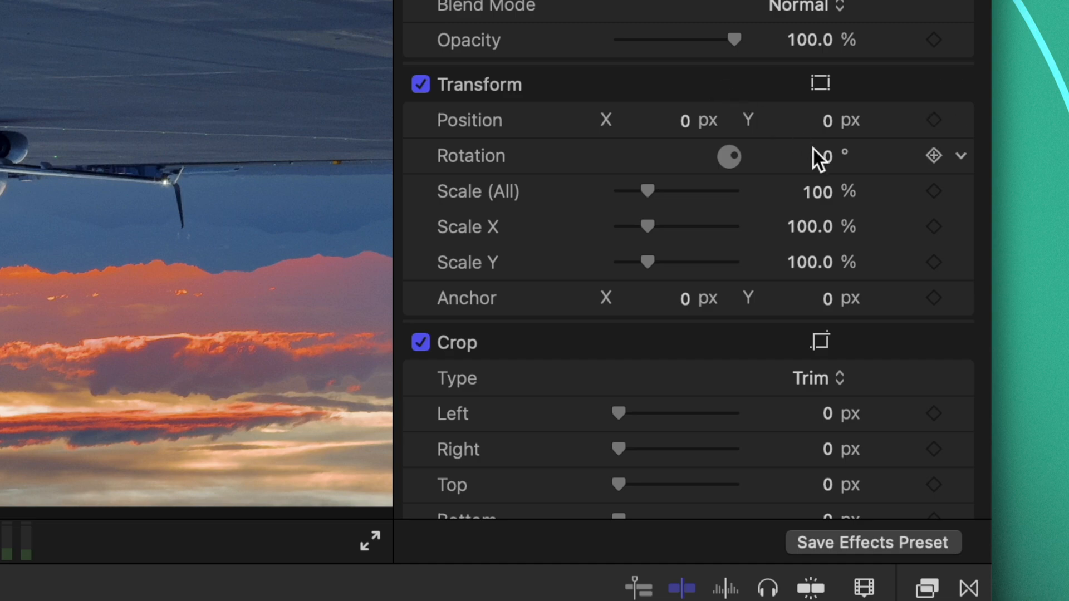
Step: Rotate IMG_6856 by 180 degrees and reveal its Italy 2024 folder in Finder
{"action": "type", "text": "180.0"}
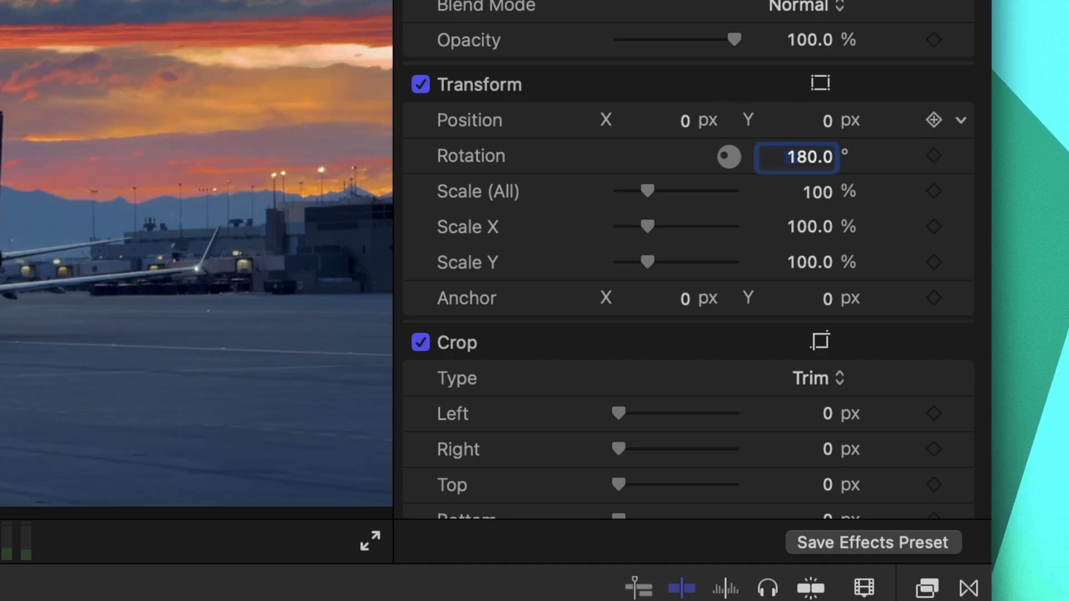
{"action": "right_click", "coordinate": [273, 150]}
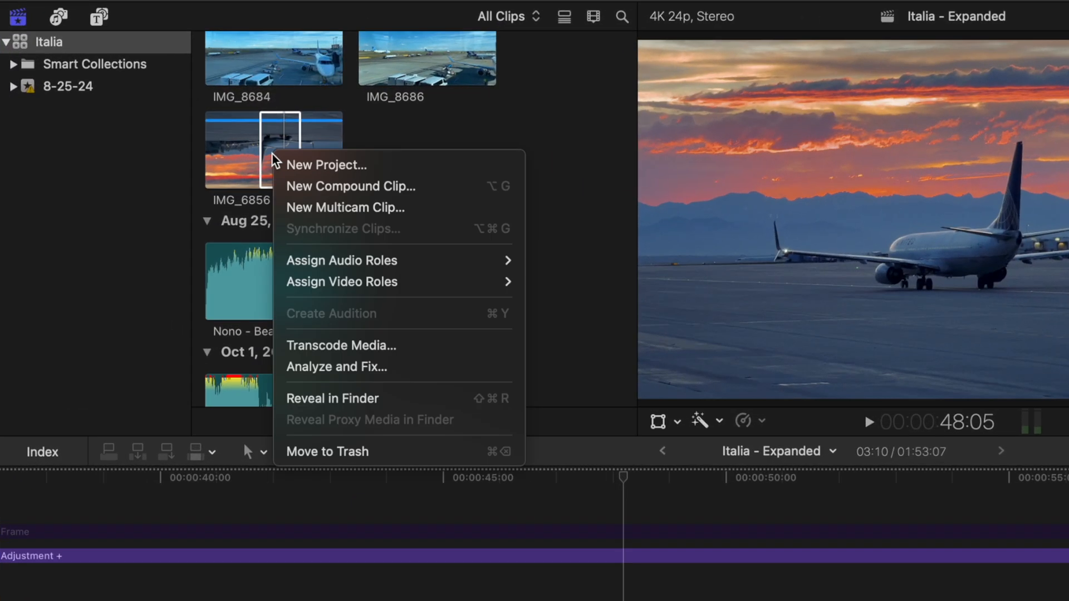
{"action": "left_click", "coordinate": [332, 398]}
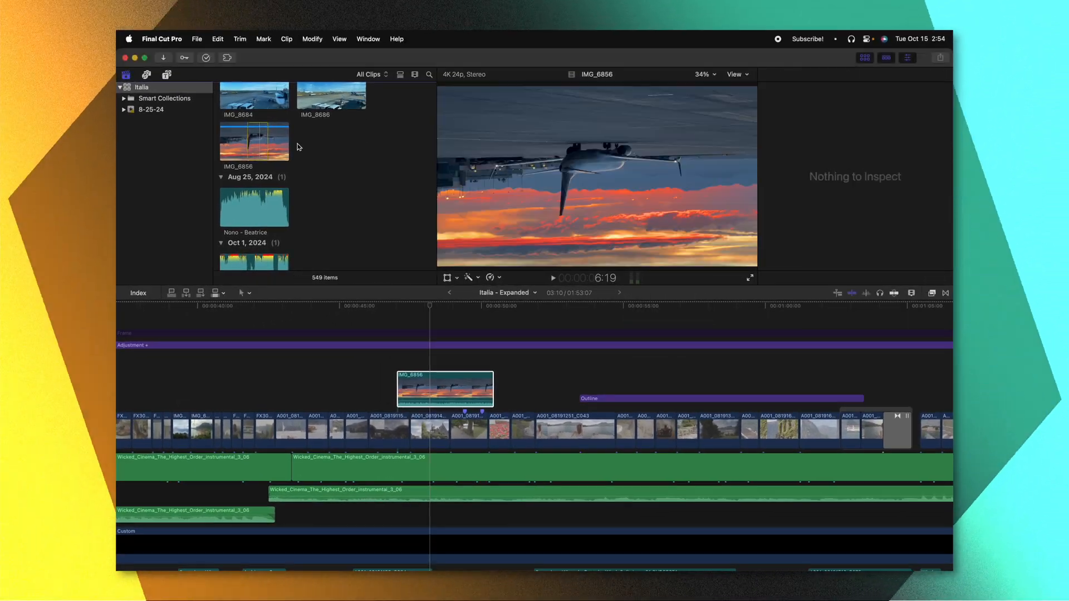
{"action": "left_click", "coordinate": [254, 141]}
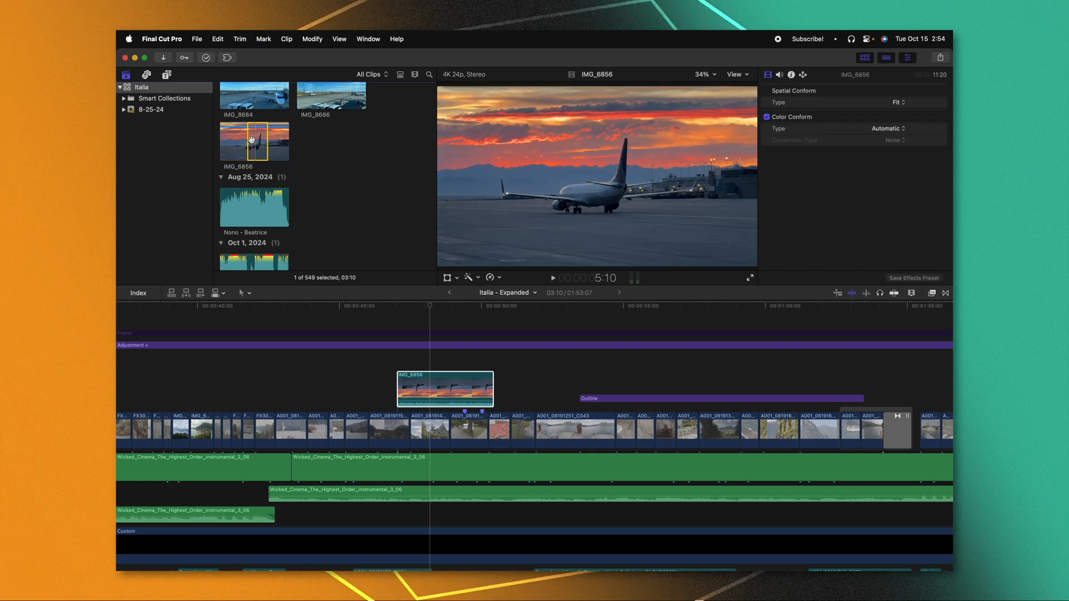
{"action": "left_click", "coordinate": [552, 279]}
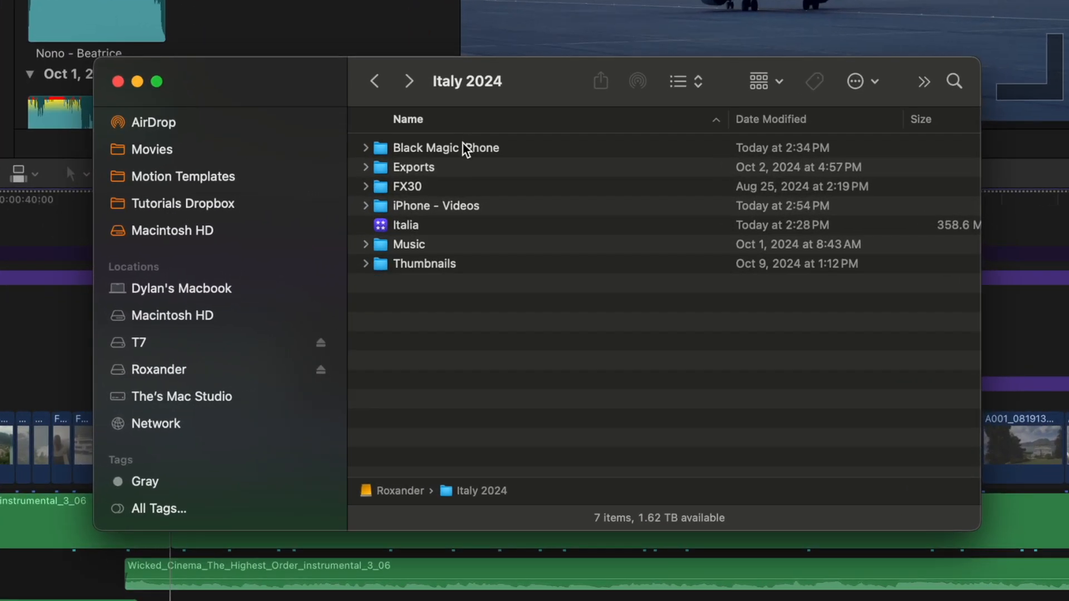
Step: Select the Black Magic iPhone, FX30 and iPhone - Videos folders in Italy 2024
{"action": "left_click", "coordinate": [446, 148]}
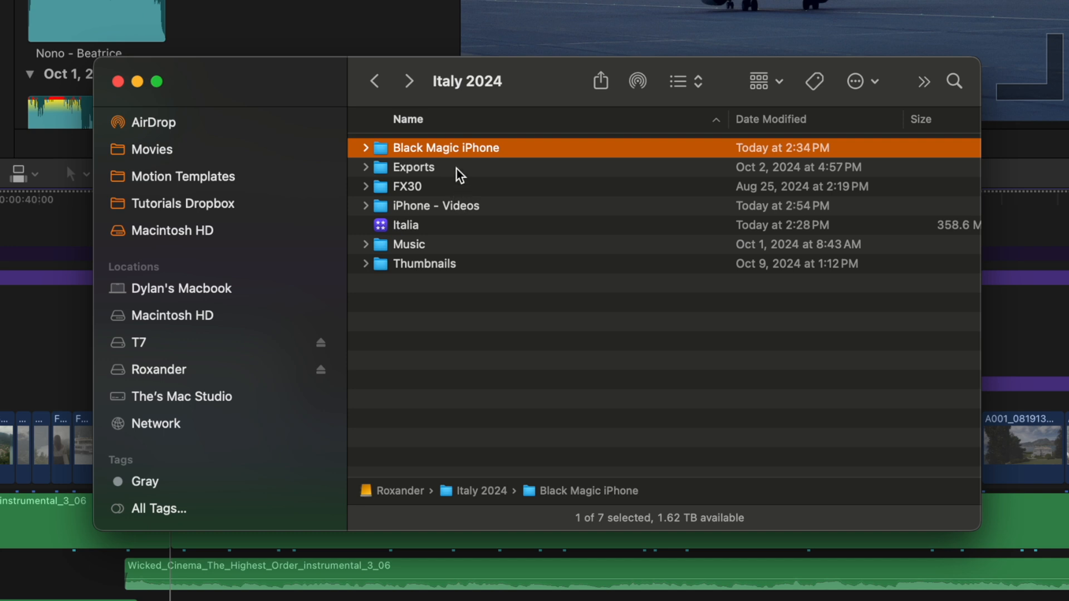
{"action": "left_click", "coordinate": [409, 186]}
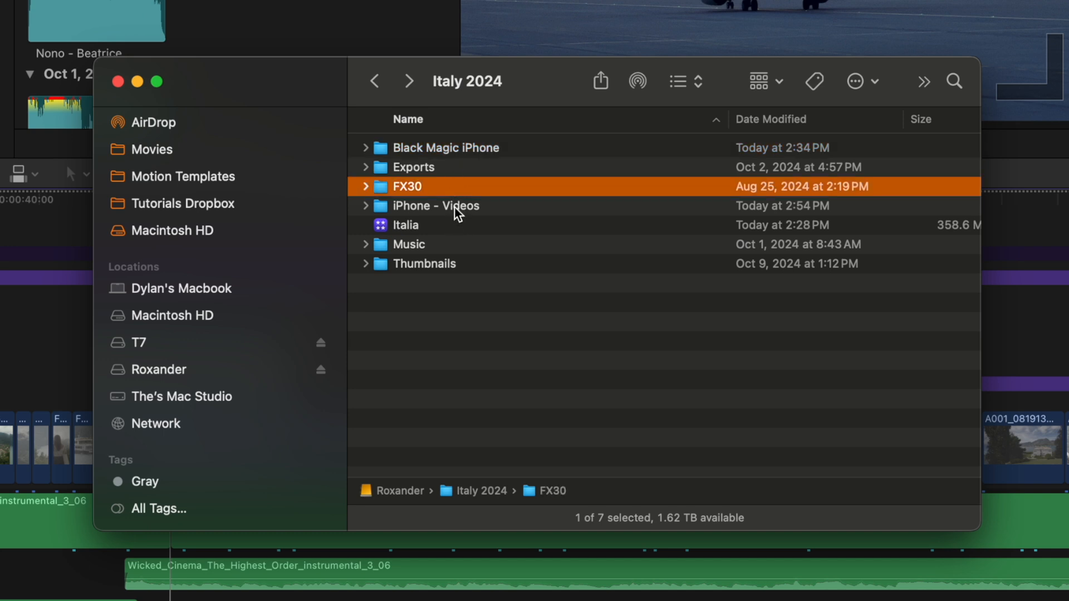
{"action": "left_click", "coordinate": [434, 205]}
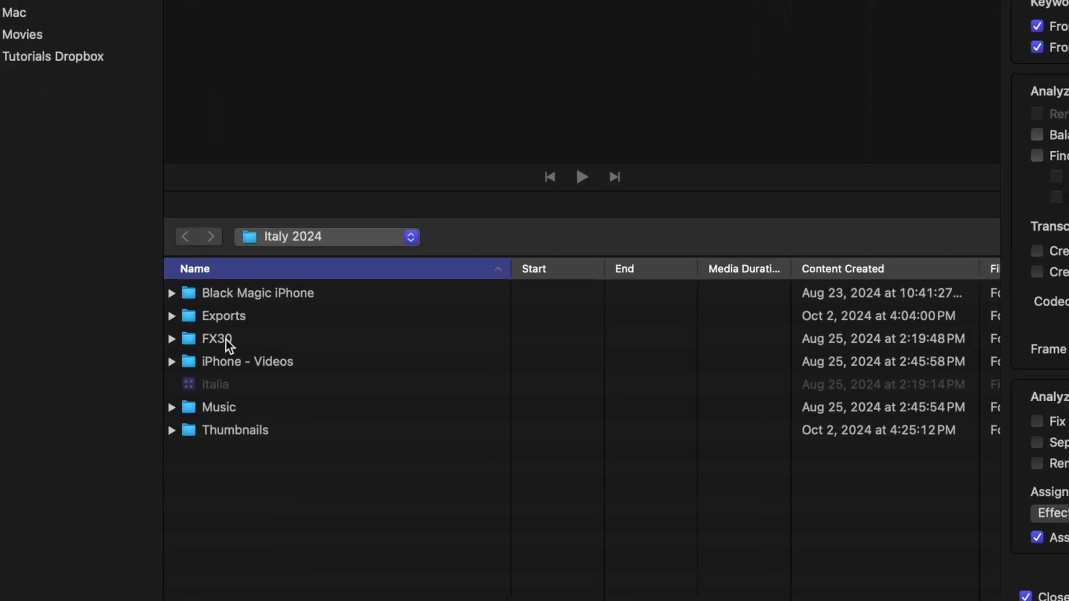
Step: Import the camera folders into 8-25-24 and open the Black Magic iPhone keyword collection
{"action": "left_click", "coordinate": [258, 291]}
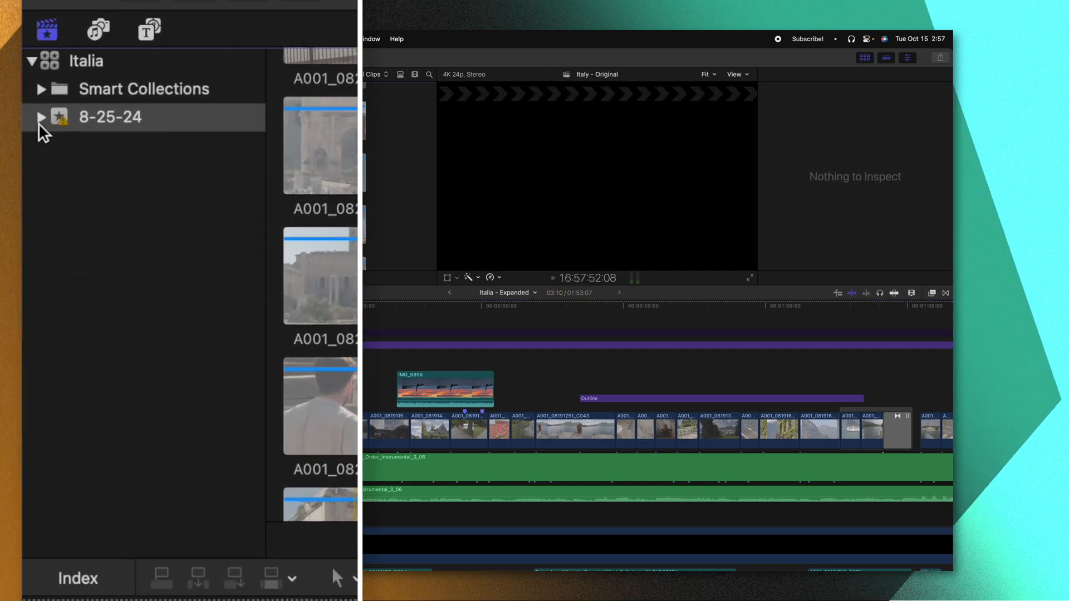
{"action": "left_click", "coordinate": [40, 116]}
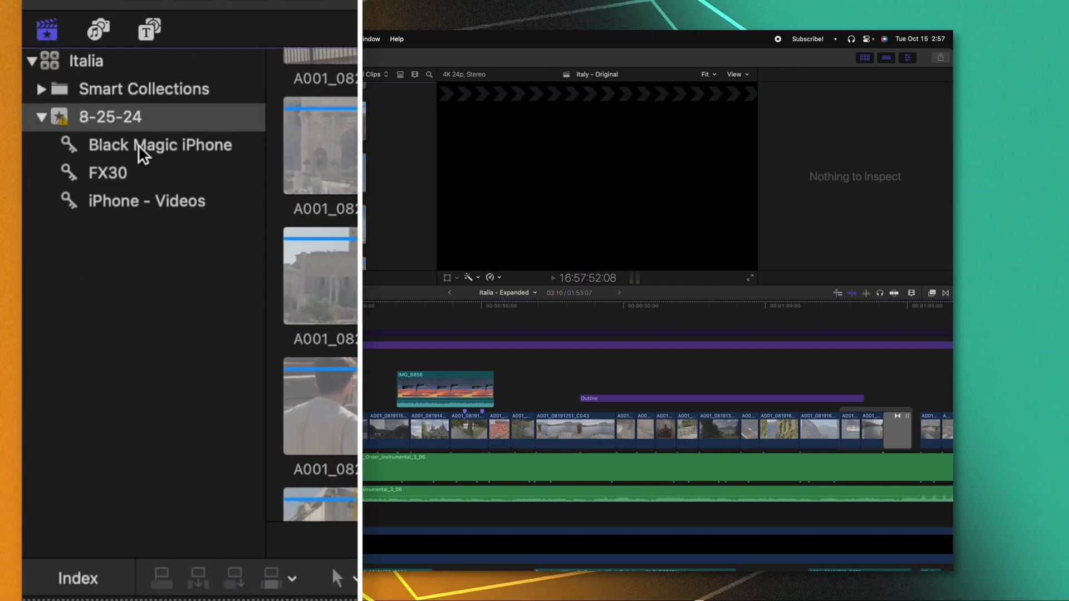
{"action": "left_click", "coordinate": [146, 201]}
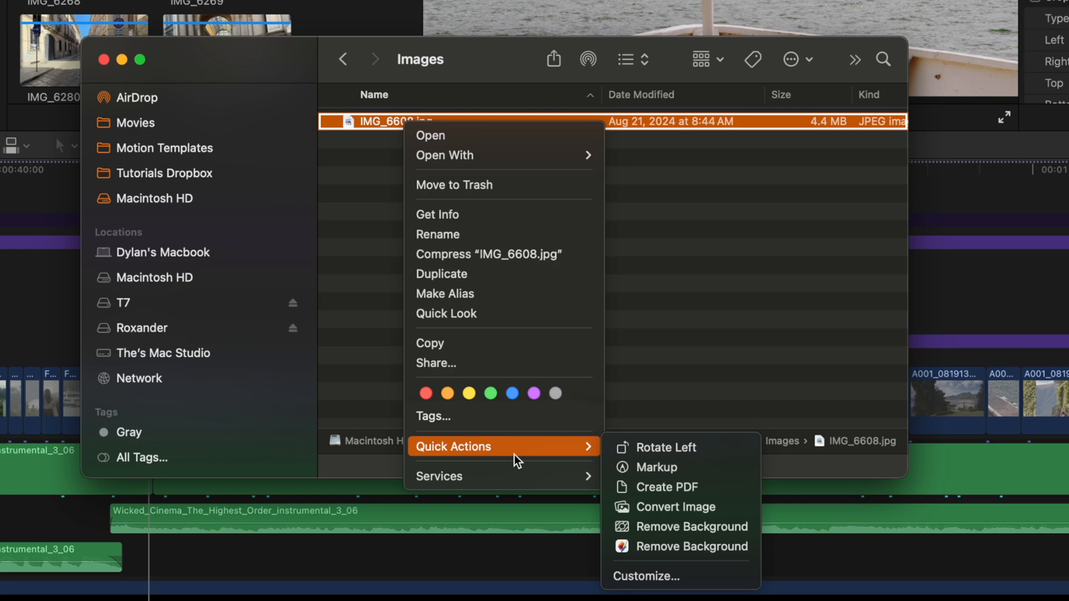
{"action": "mouse_move", "coordinate": [712, 533]}
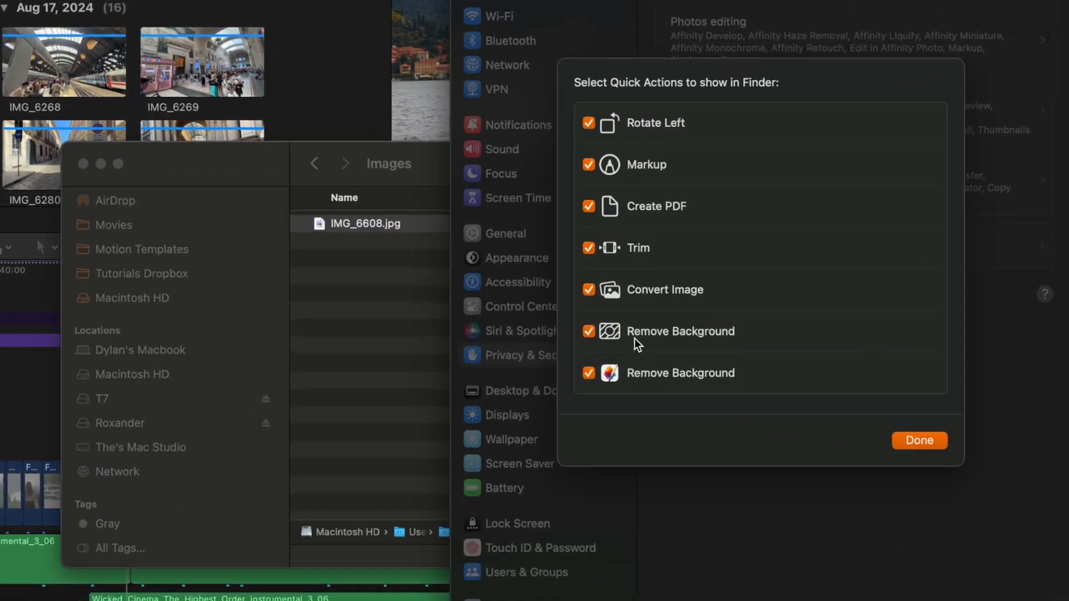
Step: Uncheck the first Remove Background quick action and confirm with Done
{"action": "left_click", "coordinate": [589, 332]}
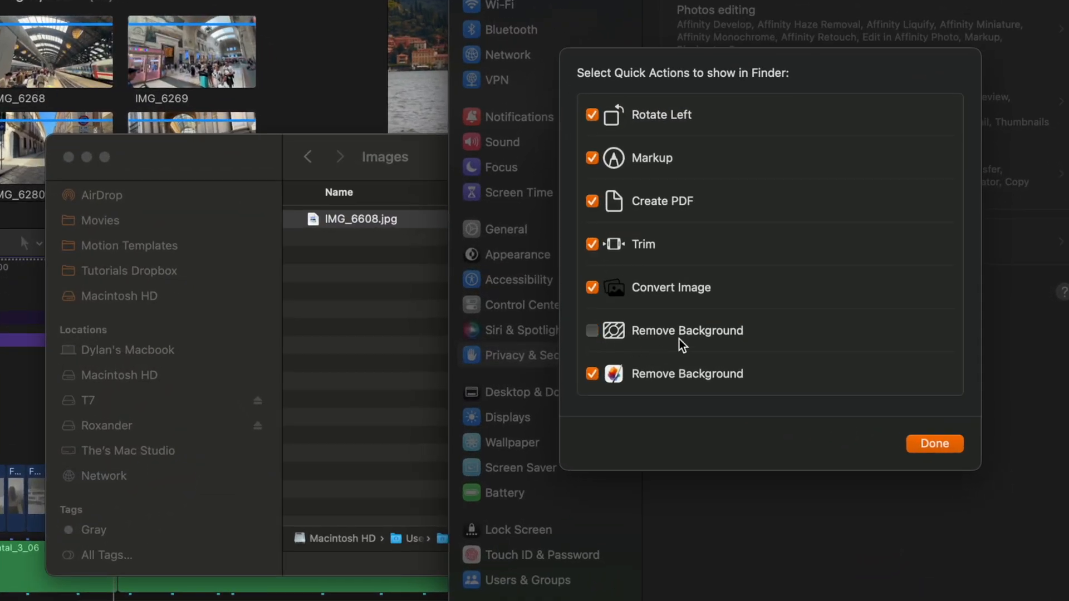
{"action": "left_click", "coordinate": [592, 331]}
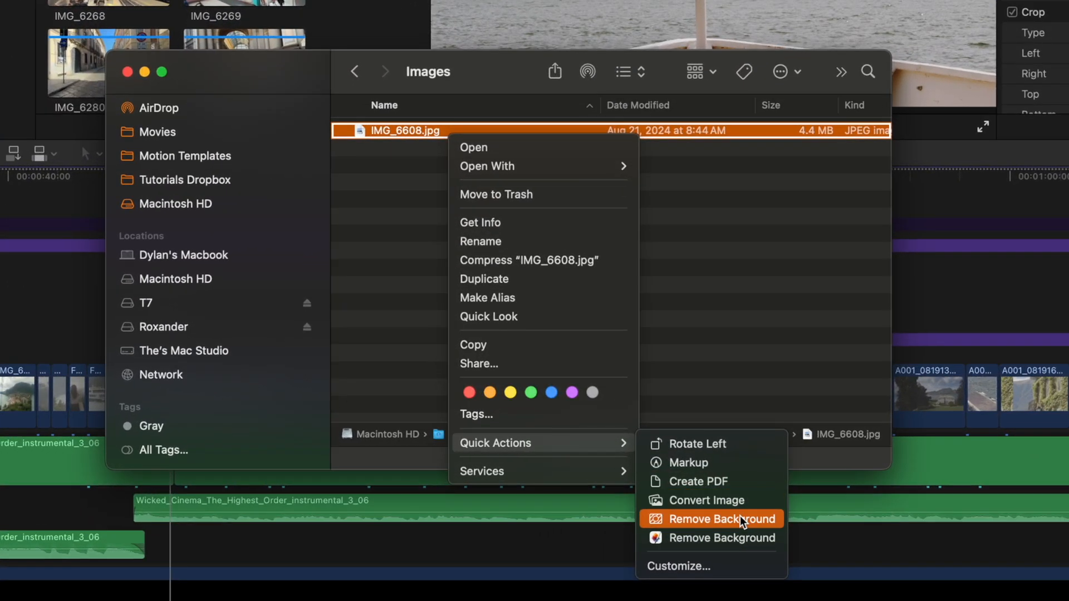
Step: Remove IMG_6608.jpg's background and place the cutout above the main storyline
{"action": "left_click", "coordinate": [718, 519]}
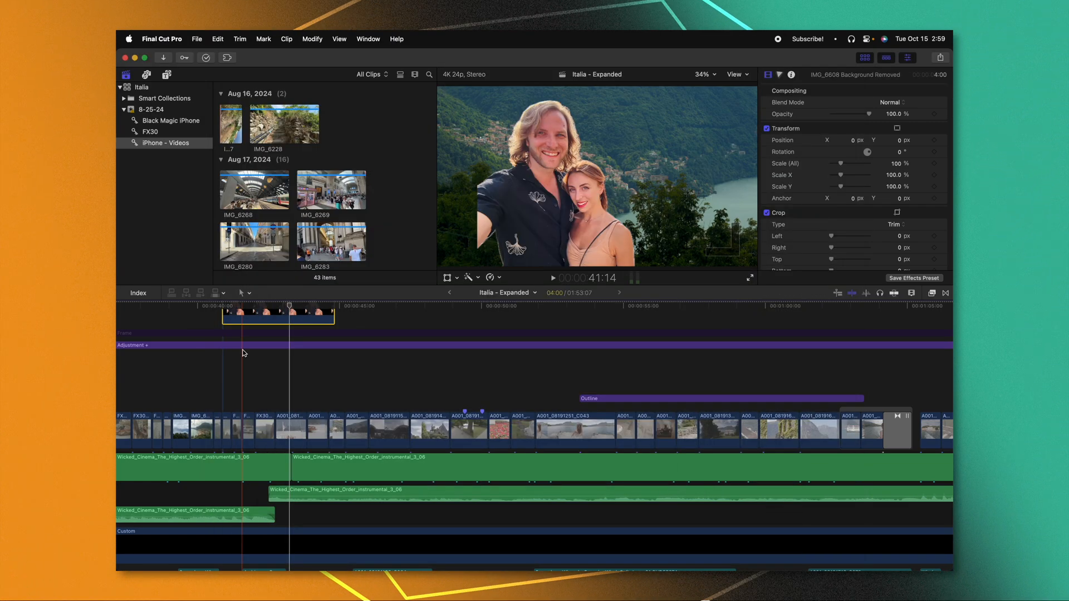
{"action": "left_click_drag", "start_coordinate": [825, 164], "coordinate": [846, 164]}
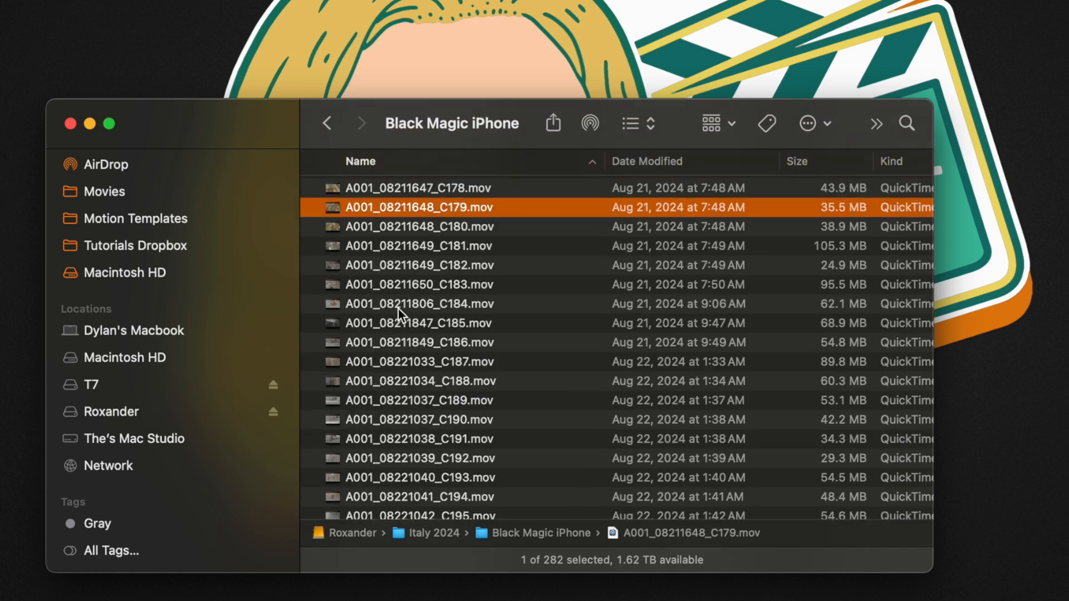
Step: Batch-rename the ten selected clips using Name and Index format 'Subscribe_'
{"action": "left_click", "coordinate": [418, 381]}
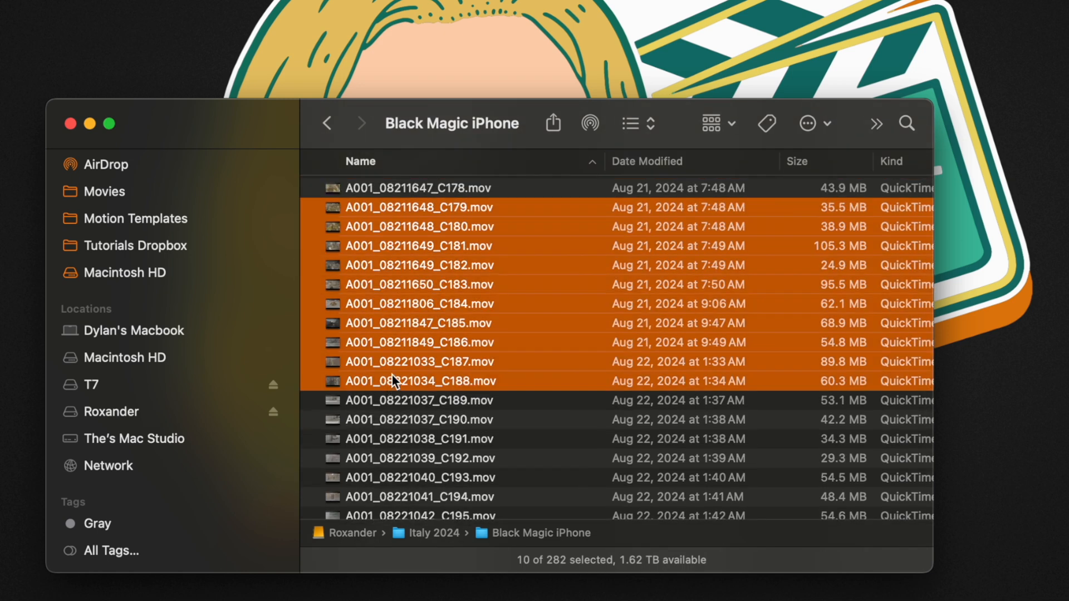
{"action": "right_click", "coordinate": [419, 381]}
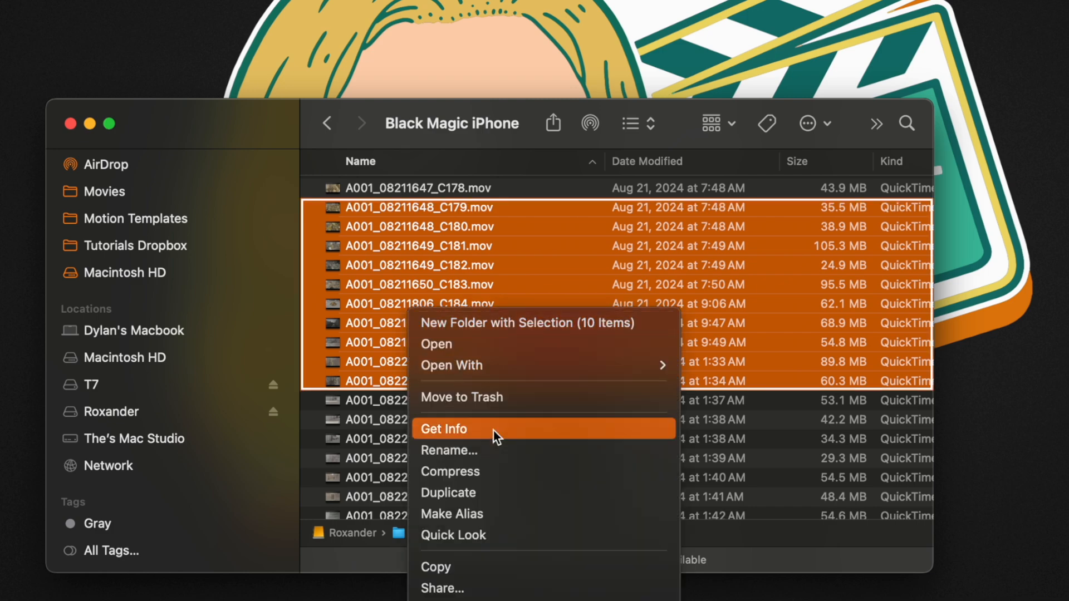
{"action": "left_click", "coordinate": [448, 450]}
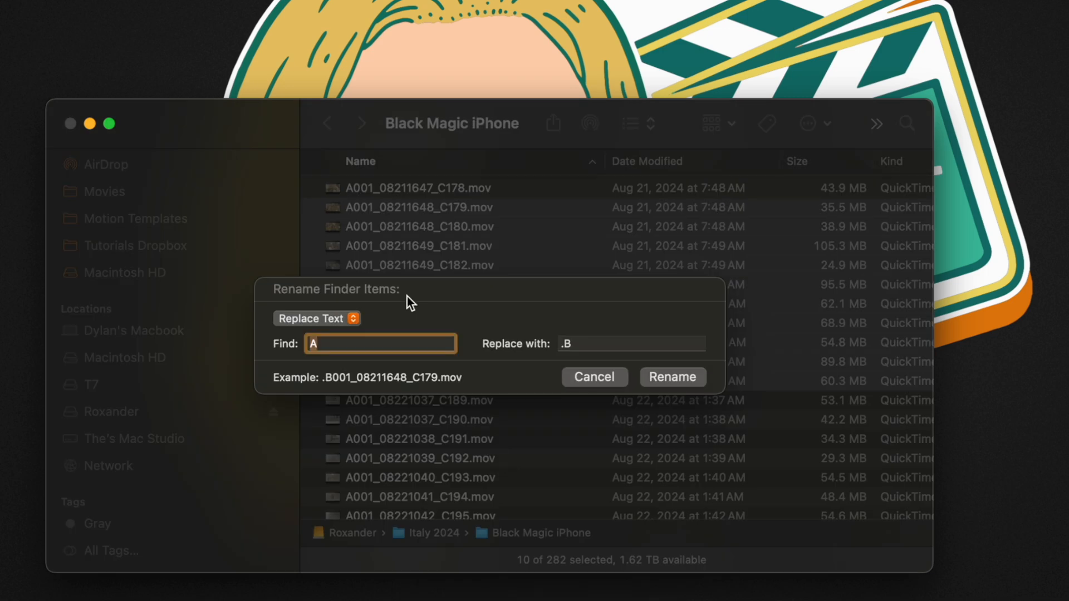
{"action": "left_click", "coordinate": [317, 318]}
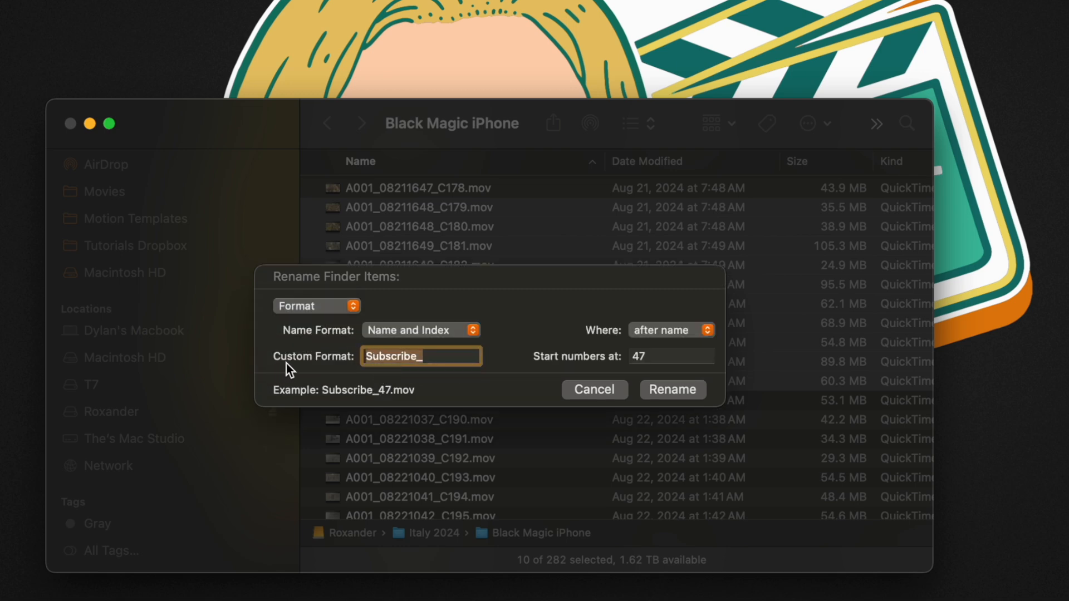
{"action": "type", "text": "S"}
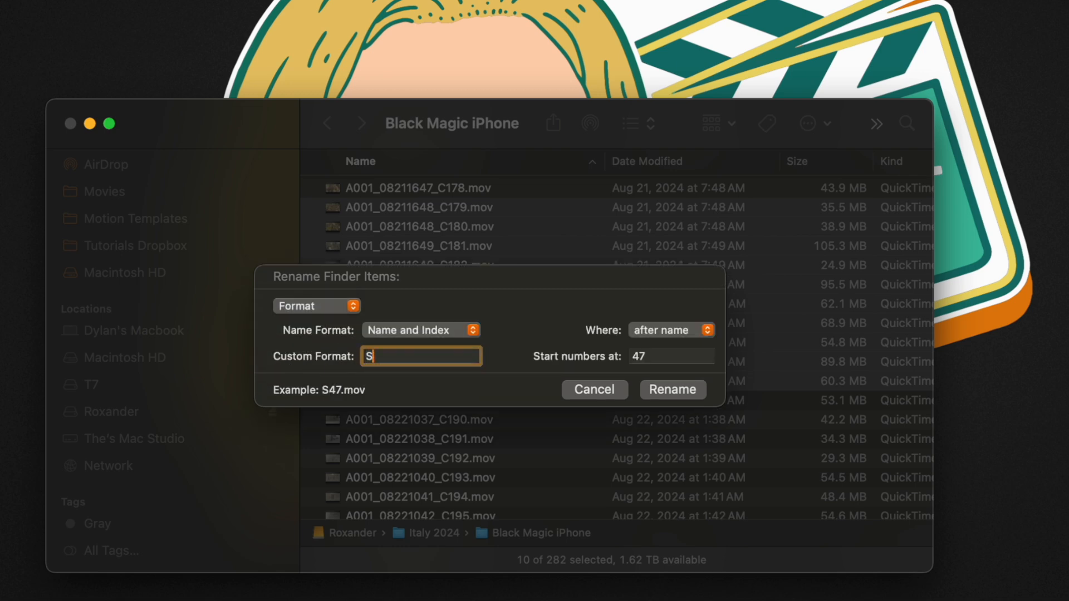
{"action": "type", "text": "ubscribe_"}
{"action": "left_click", "coordinate": [671, 357]}
{"action": "type", "text": "1"}
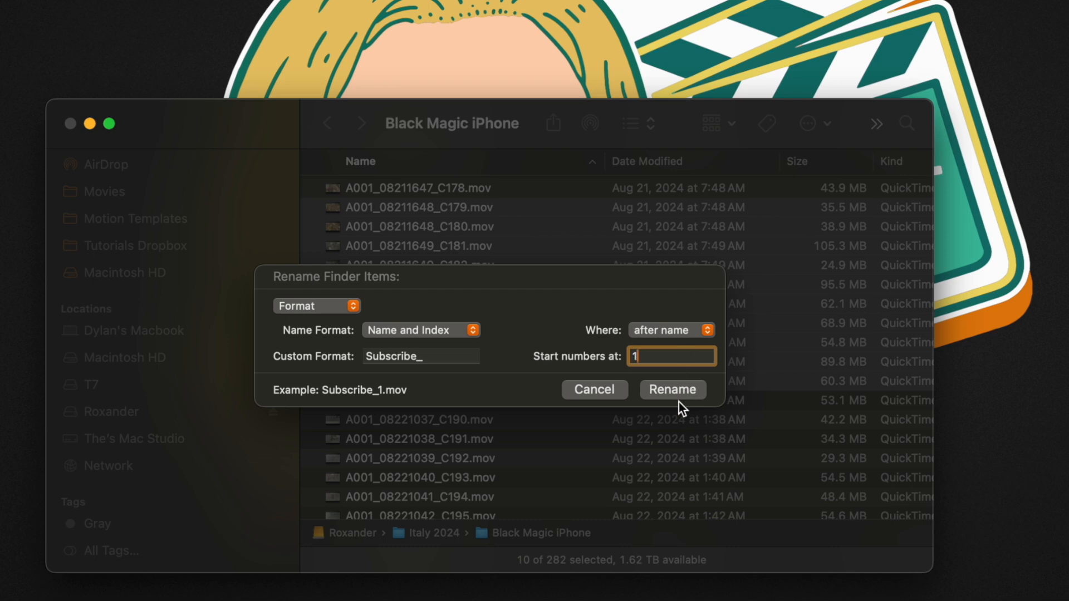
{"action": "left_click", "coordinate": [671, 390]}
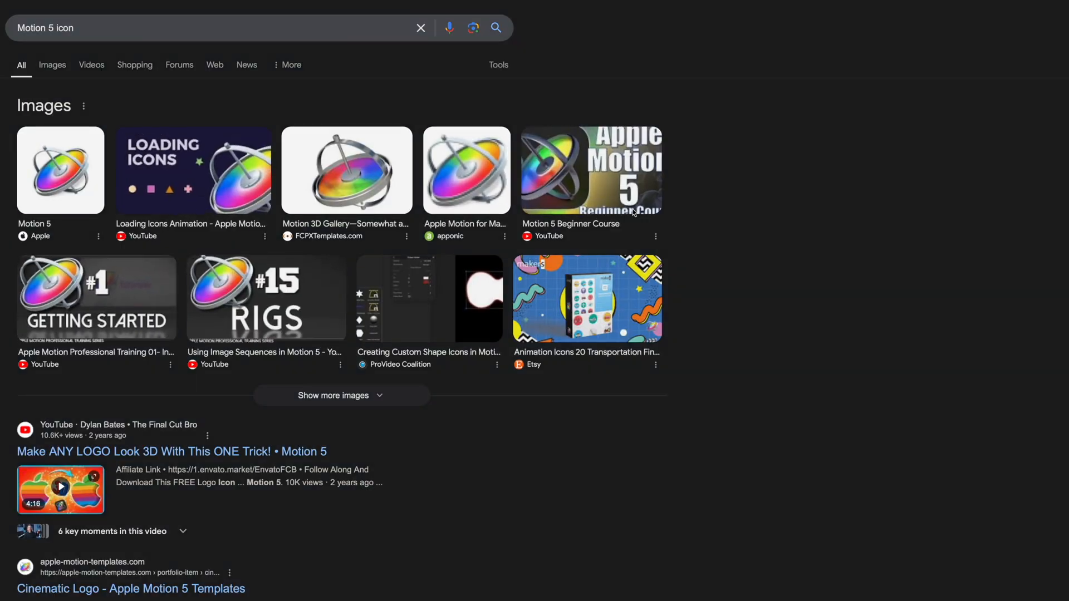
Step: Open Apple's Motion 5 icon image result in the large preview
{"action": "left_click", "coordinate": [60, 170]}
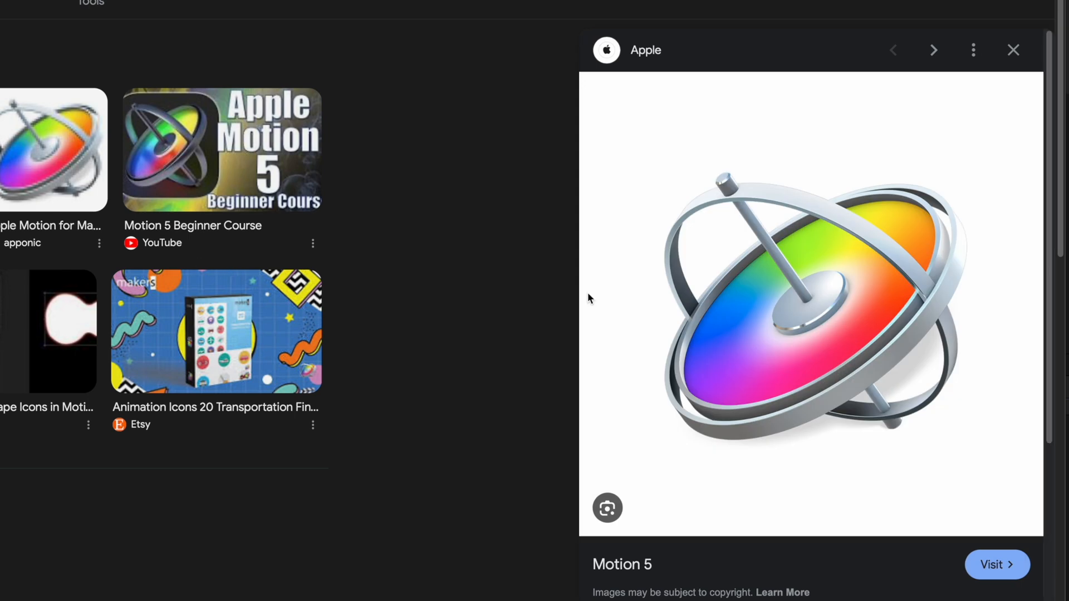
{"action": "mouse_move", "coordinate": [771, 321]}
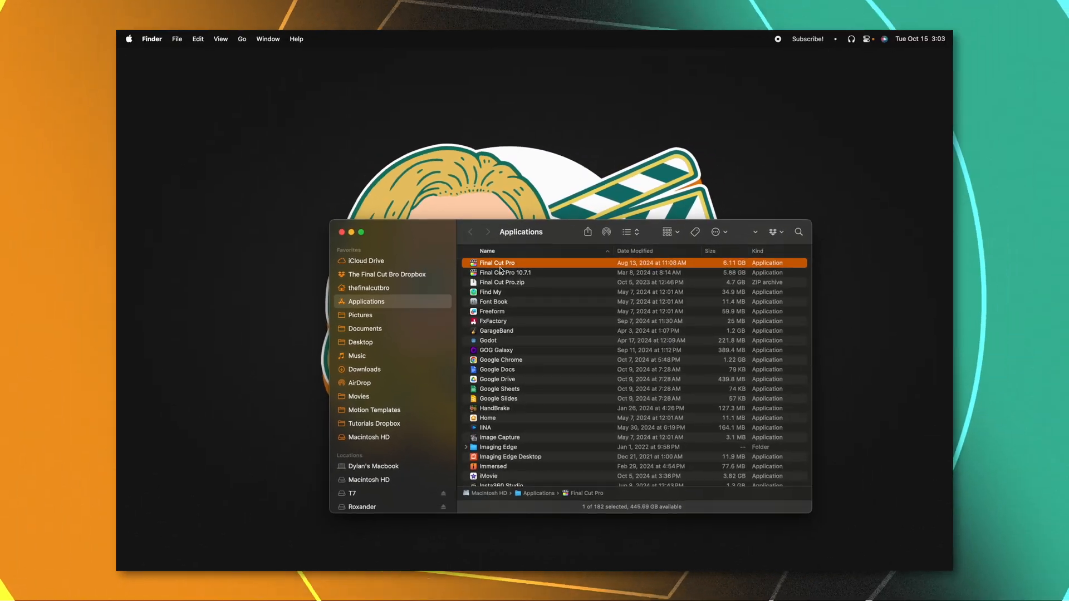
Step: Open Final Cut Pro's Info window and copy its app icon
{"action": "key", "text": "cmd+i"}
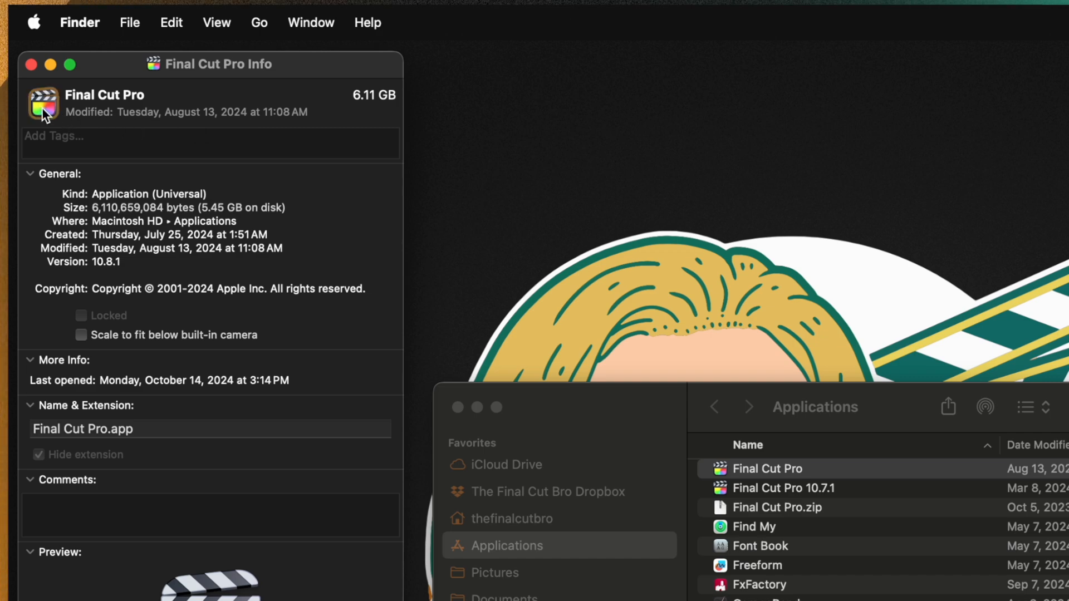
{"action": "mouse_move", "coordinate": [51, 116]}
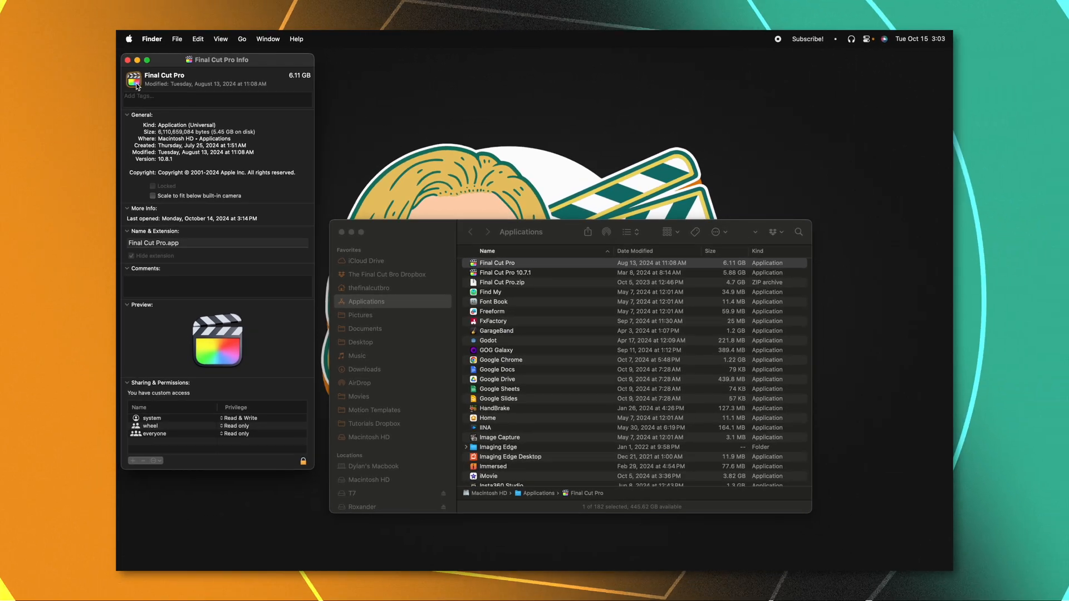
{"action": "key", "text": "cmd+c"}
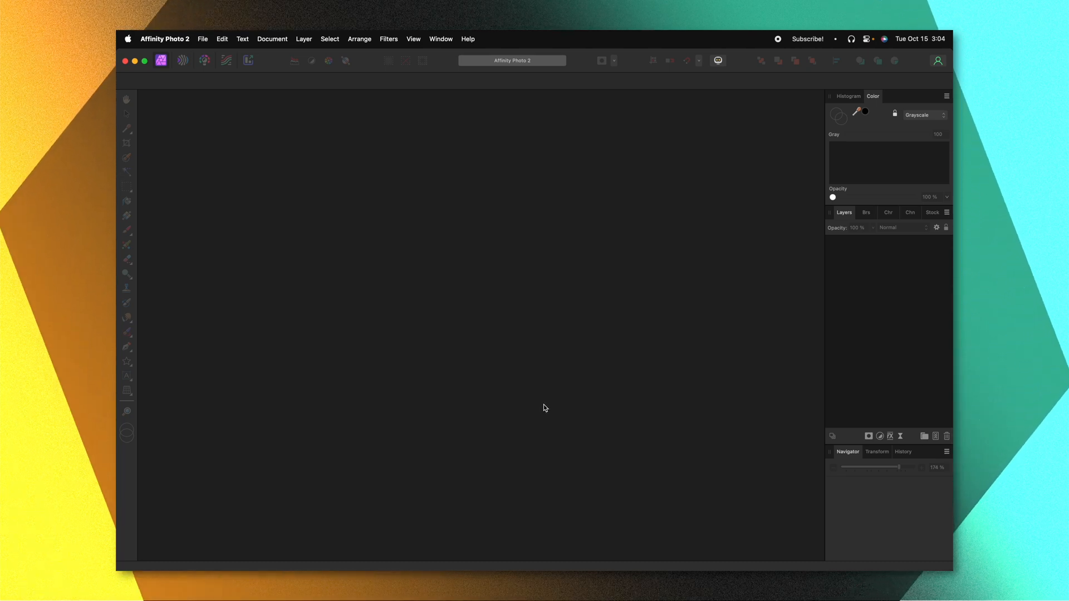
{"action": "left_click", "coordinate": [203, 39]}
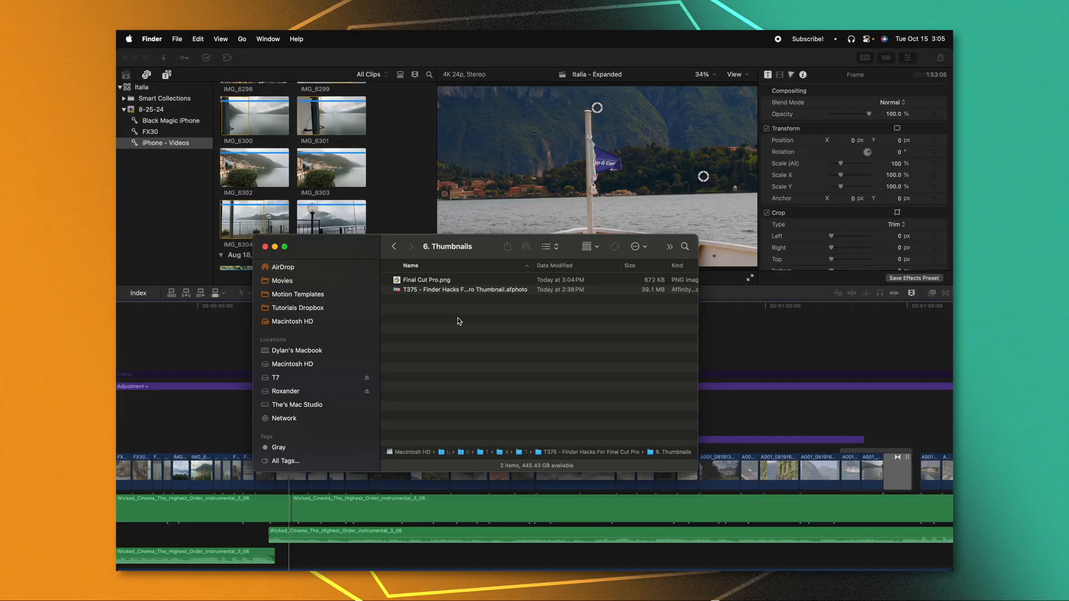
Step: Add the Final Cut Pro icon image above the storyline and scale it to 72%
{"action": "left_click_drag", "start_coordinate": [425, 279], "coordinate": [225, 331]}
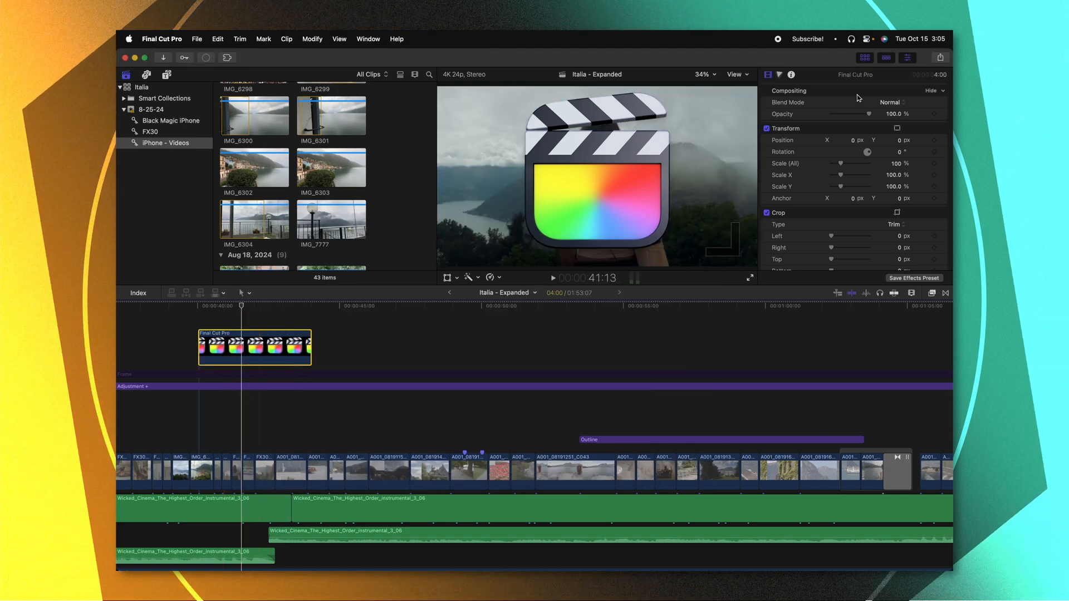
{"action": "left_click_drag", "start_coordinate": [856, 163], "coordinate": [839, 163]}
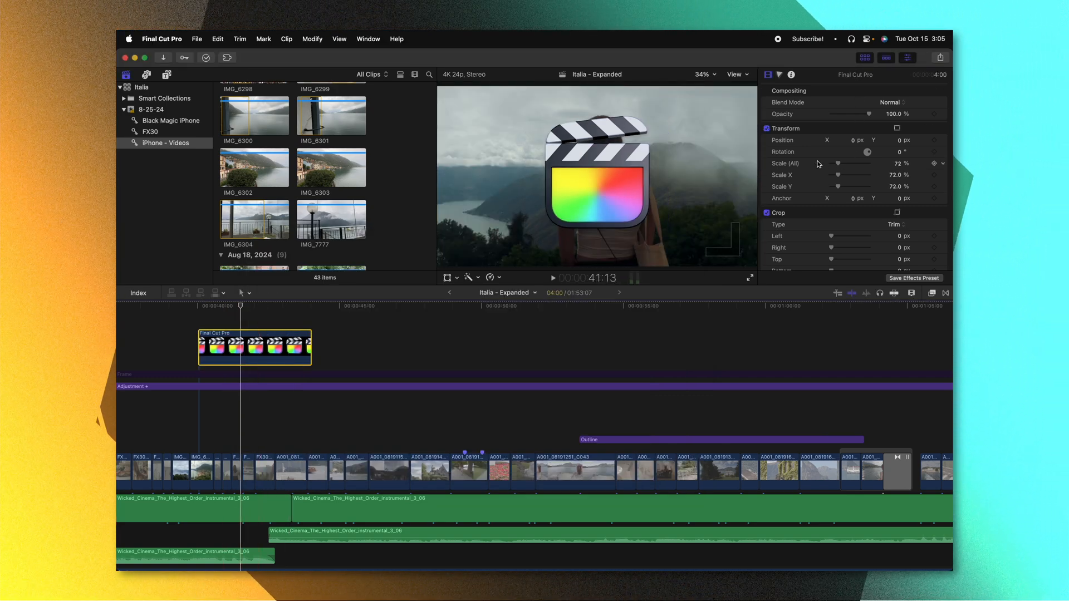